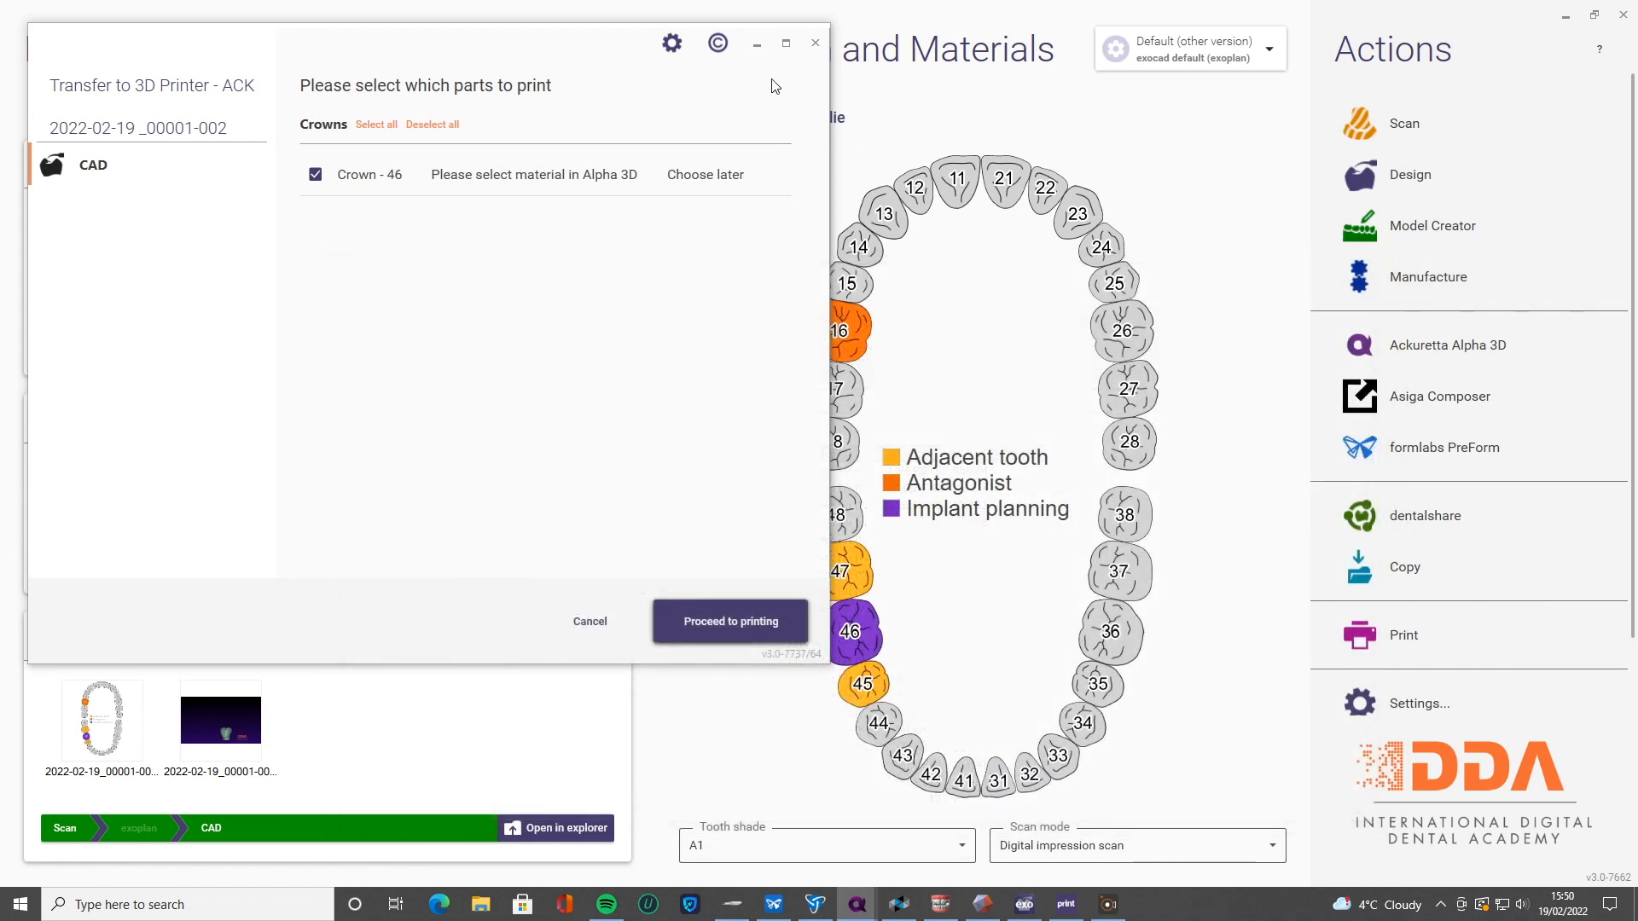
# - Cancel the Transfer to 3D Printer dialog without printing
pyautogui.click(589, 620)
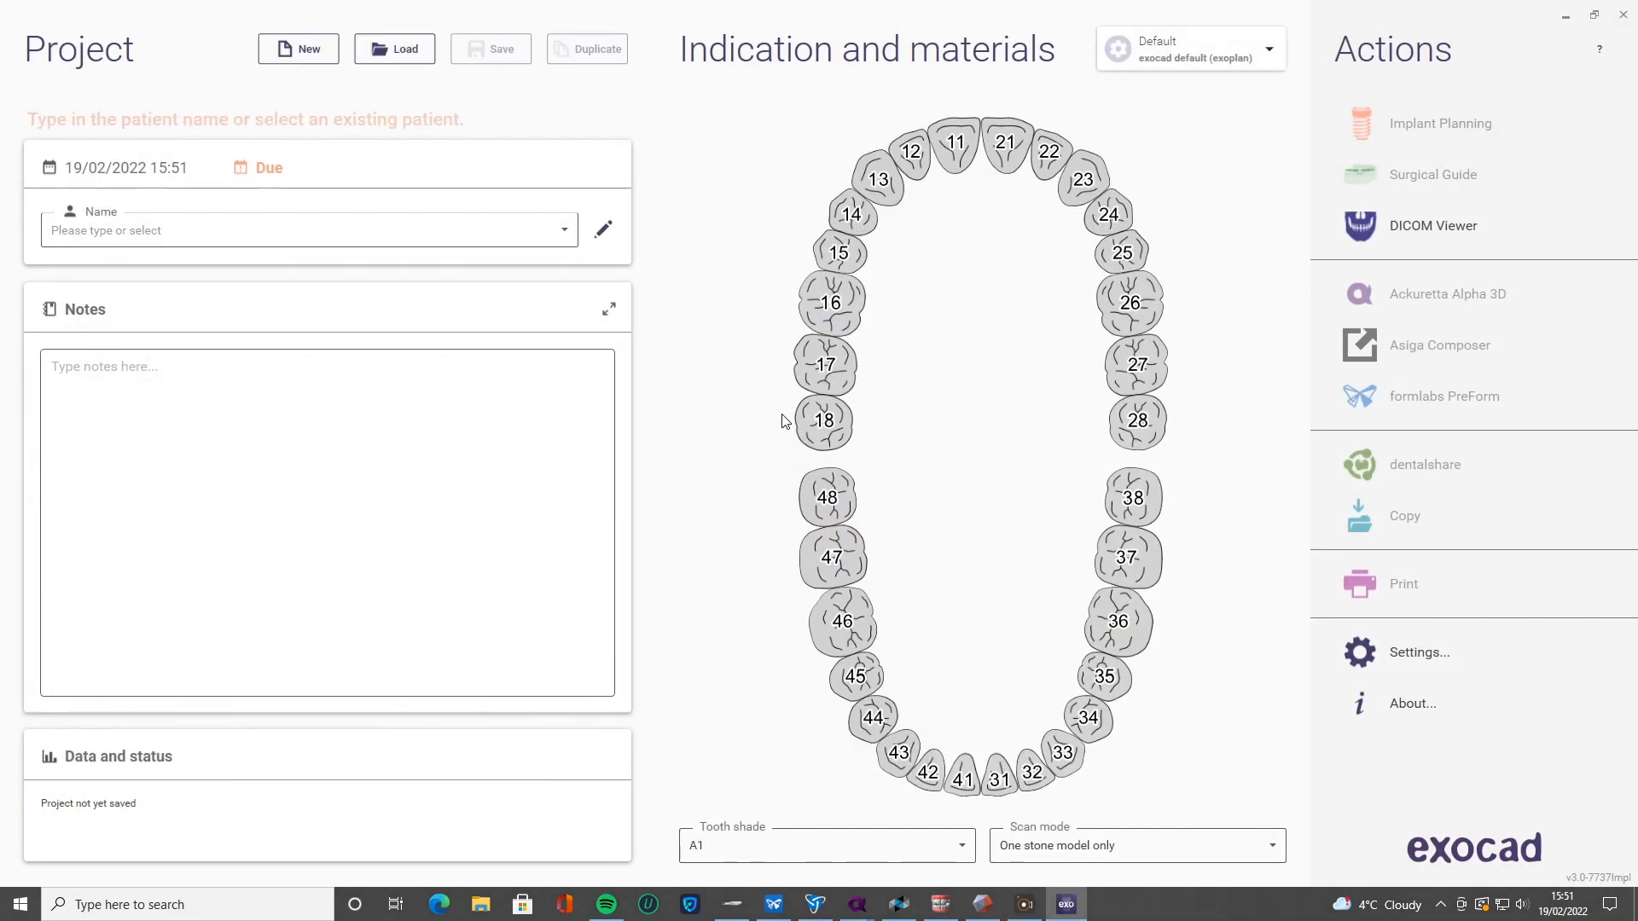
pyautogui.moveTo(554, 172)
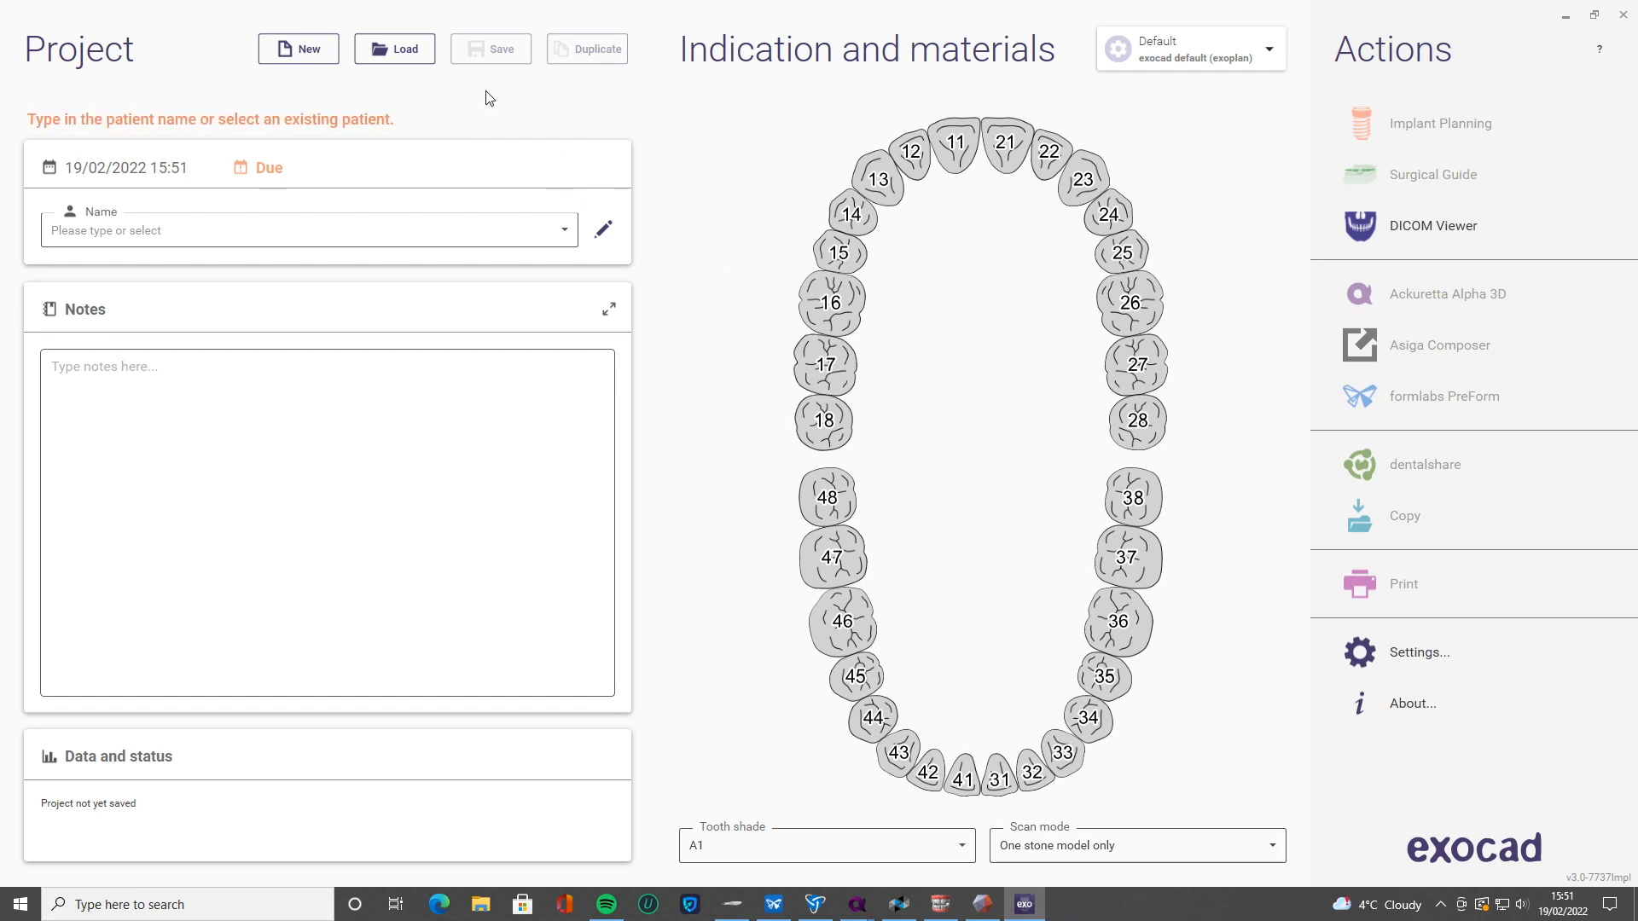
# - Open the Load screen listing saved projects, showing the DEMO, LR6 case
pyautogui.click(394, 48)
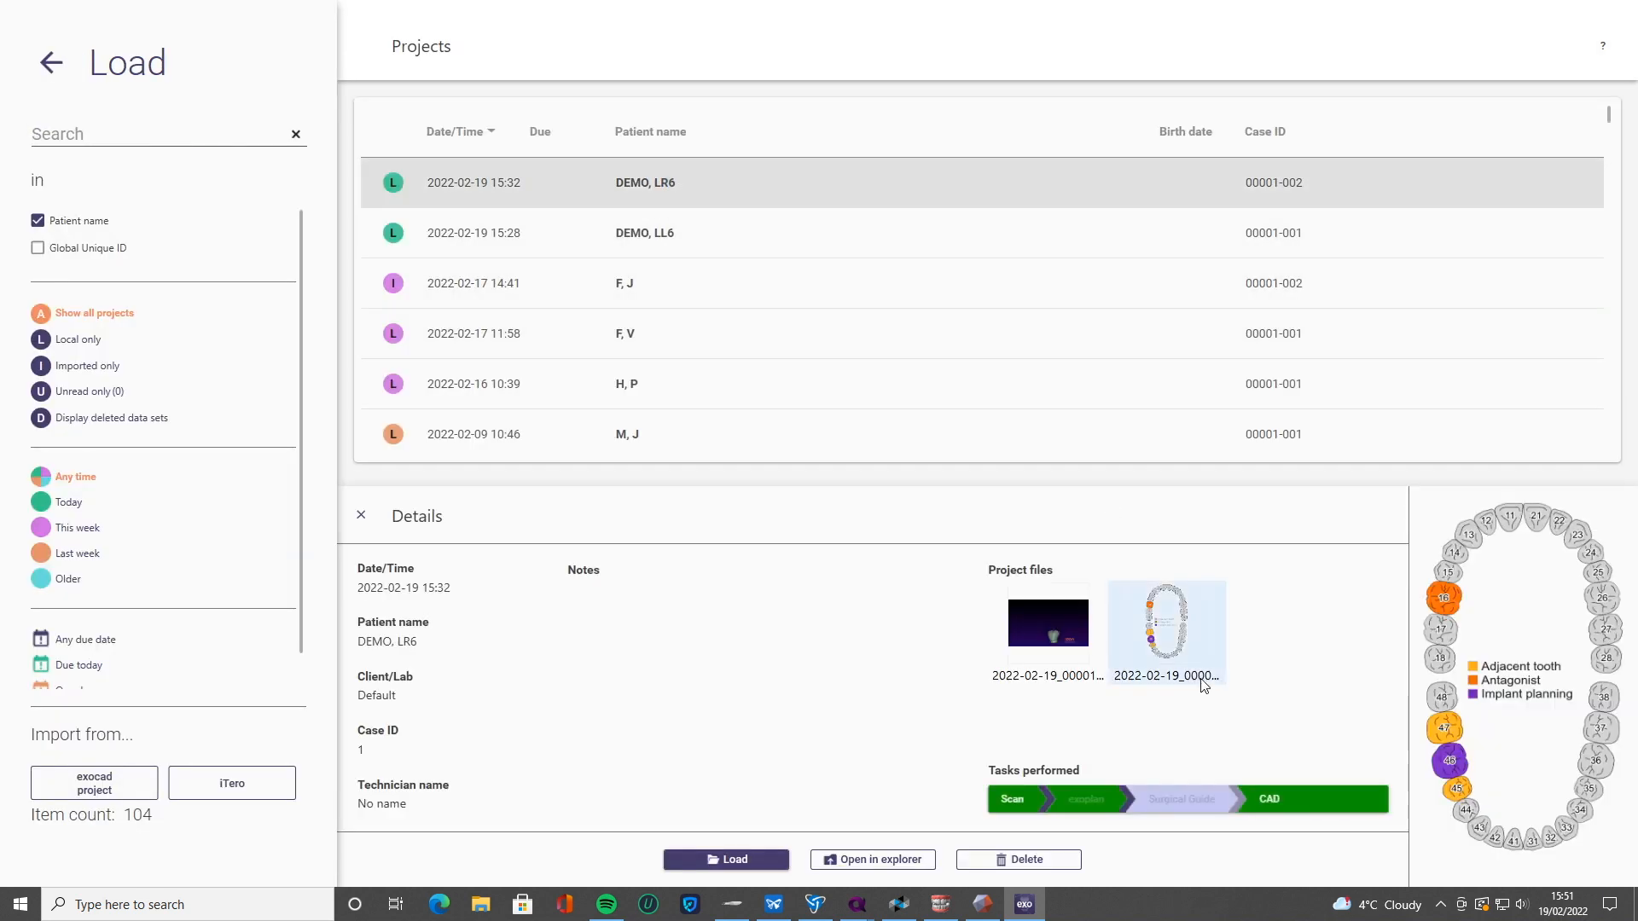
# - Load the DEMO, LR6 project, case 00001-002
pyautogui.click(725, 859)
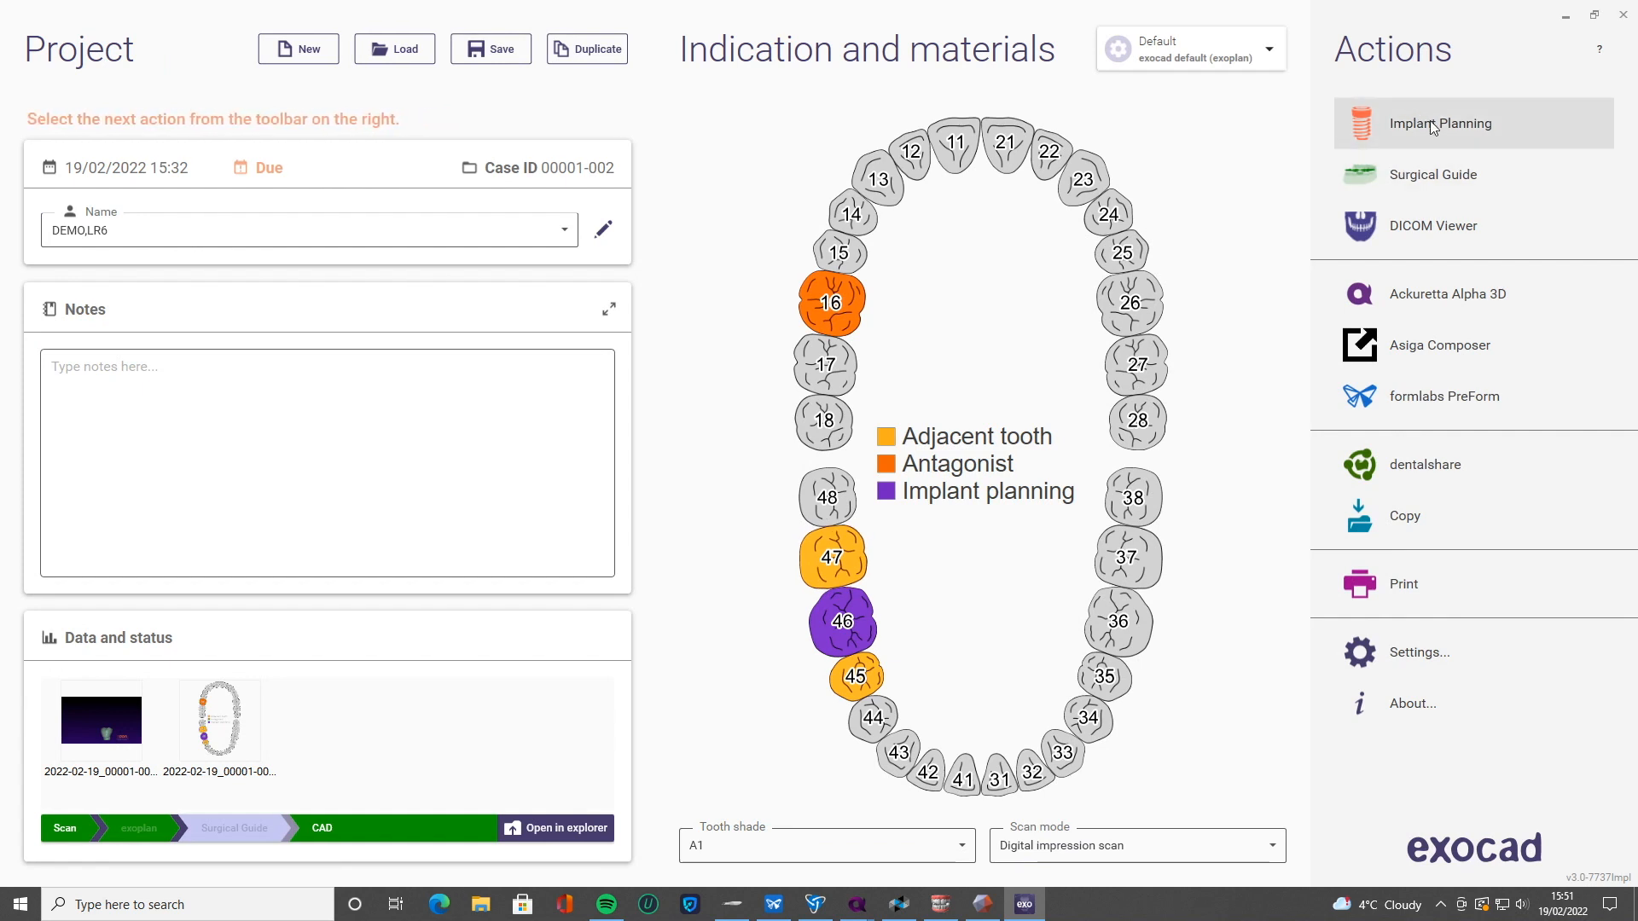
pyautogui.moveTo(1252, 222)
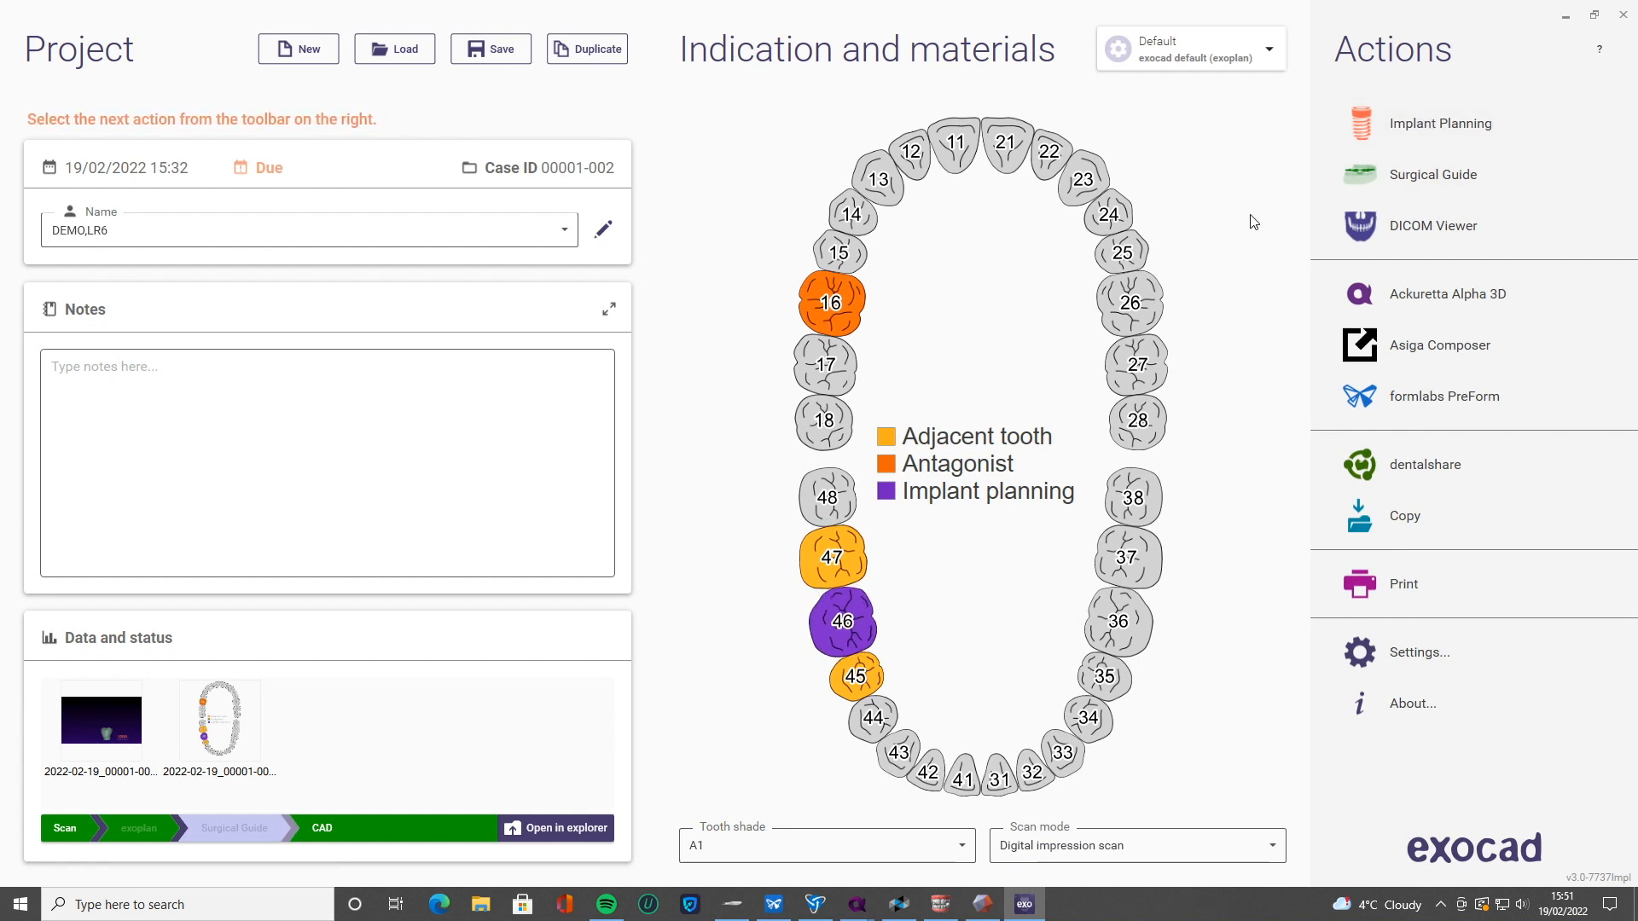
pyautogui.moveTo(1333, 143)
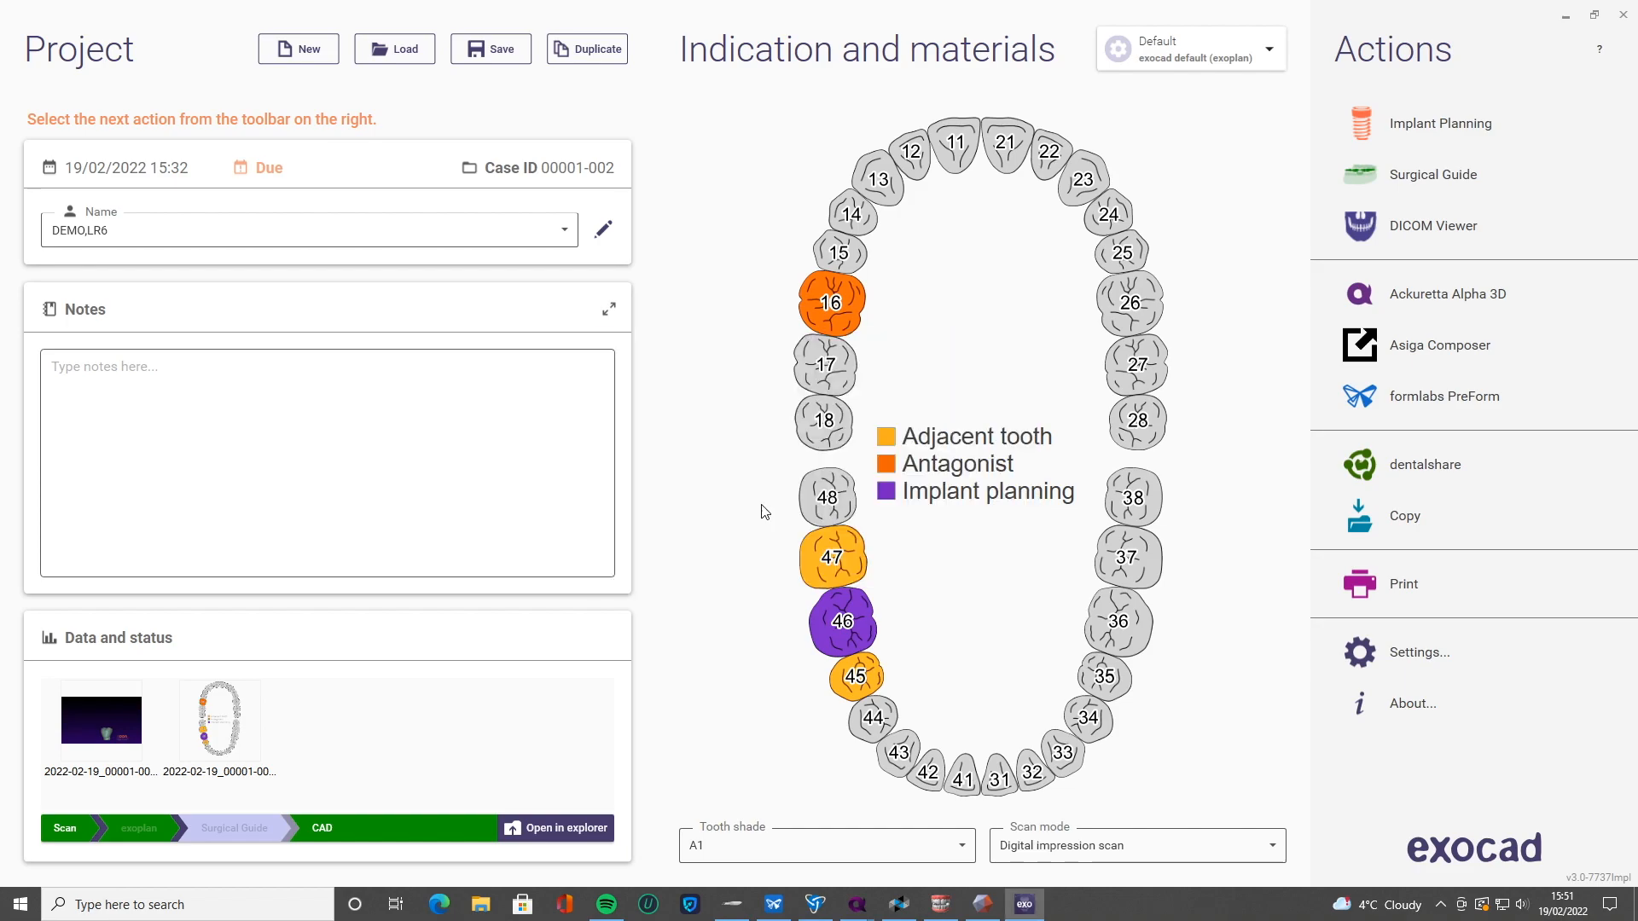
# - Launch Implant Planning in exoplan for the DEMO, LR6 case
pyautogui.click(1439, 122)
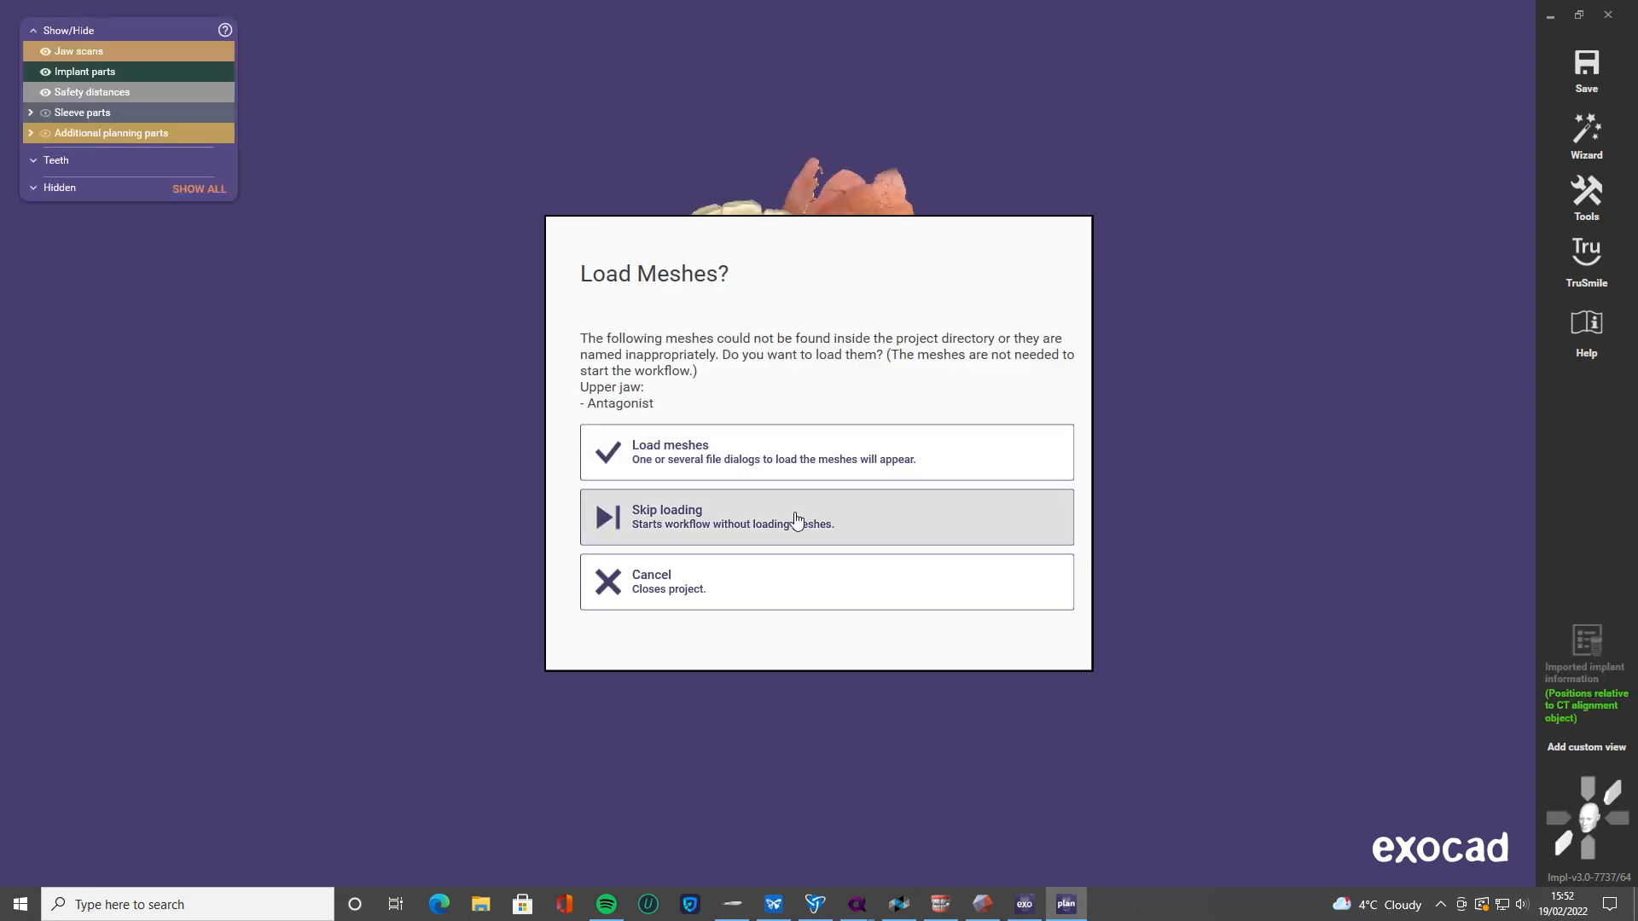
# - Skip loading the missing upper-jaw antagonist mesh in the Load Meshes? dialog
pyautogui.click(824, 516)
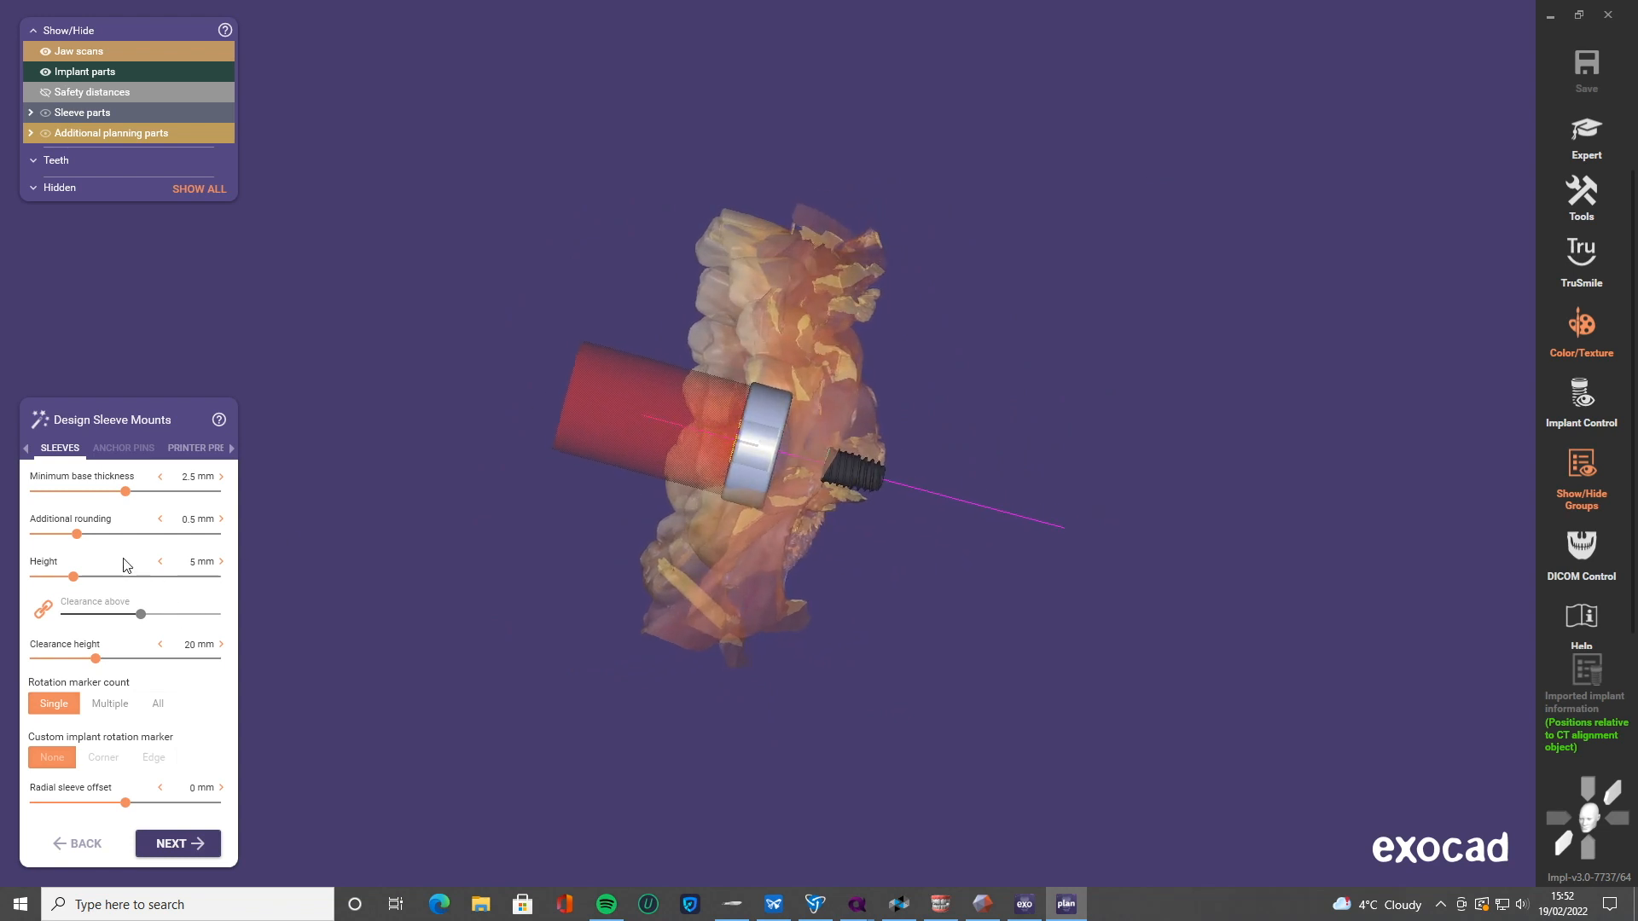
pyautogui.moveTo(113, 697)
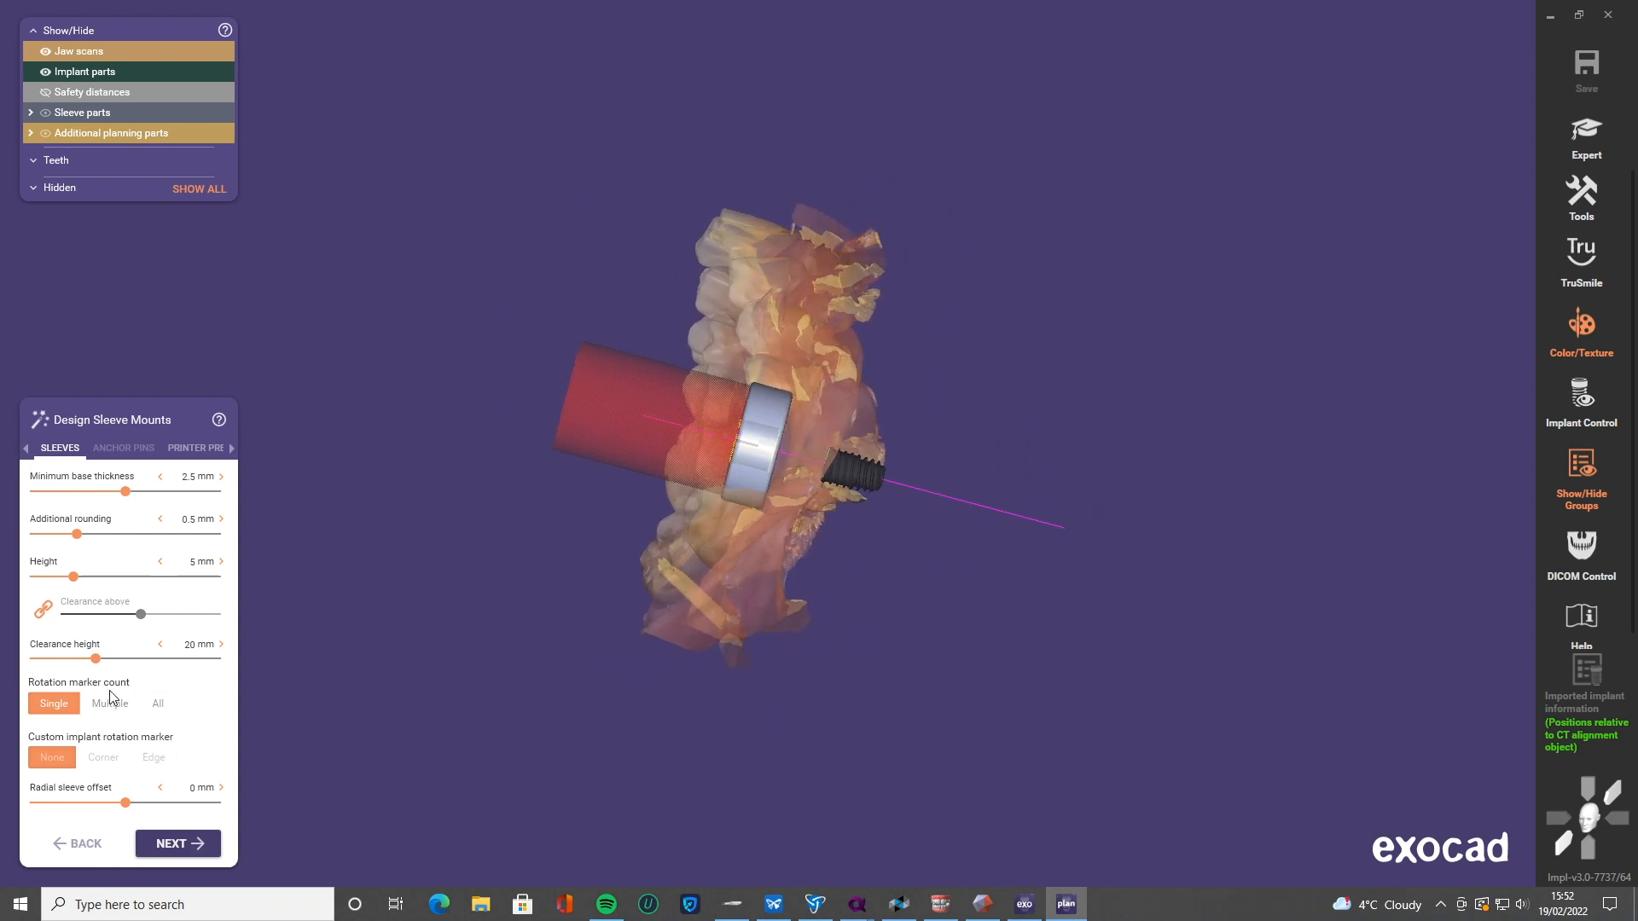